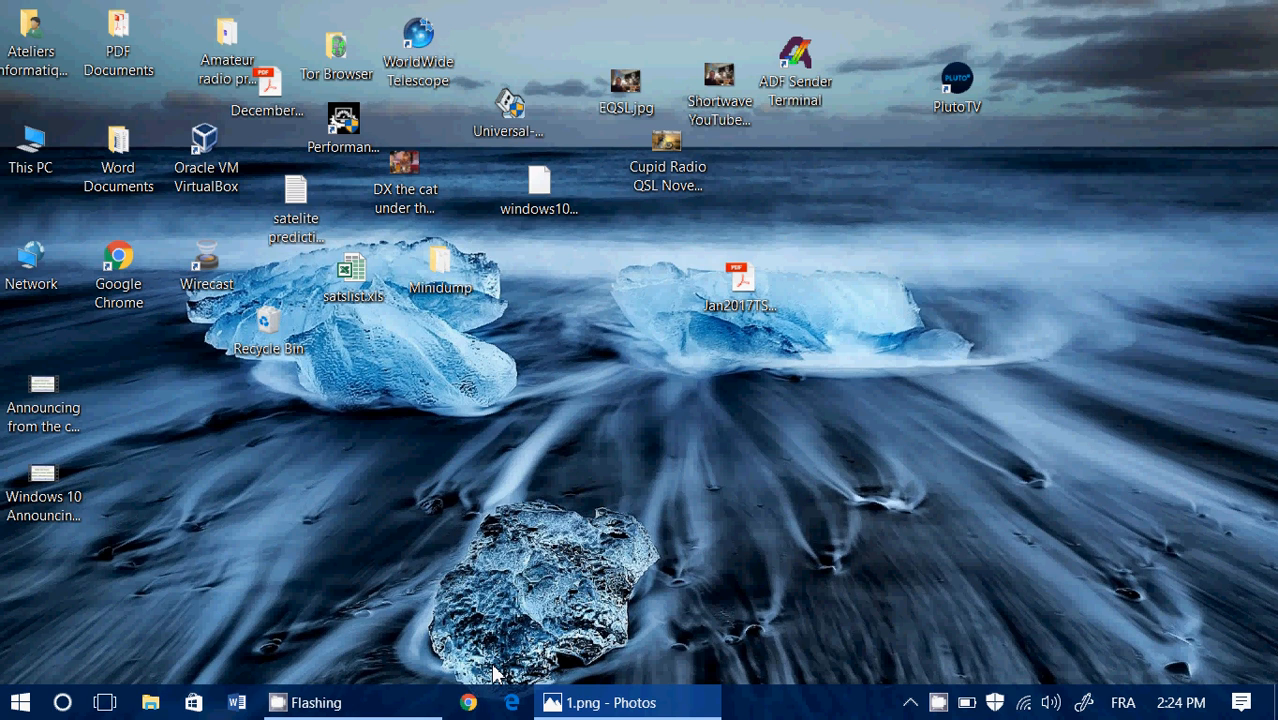
mouse_move(628, 702)
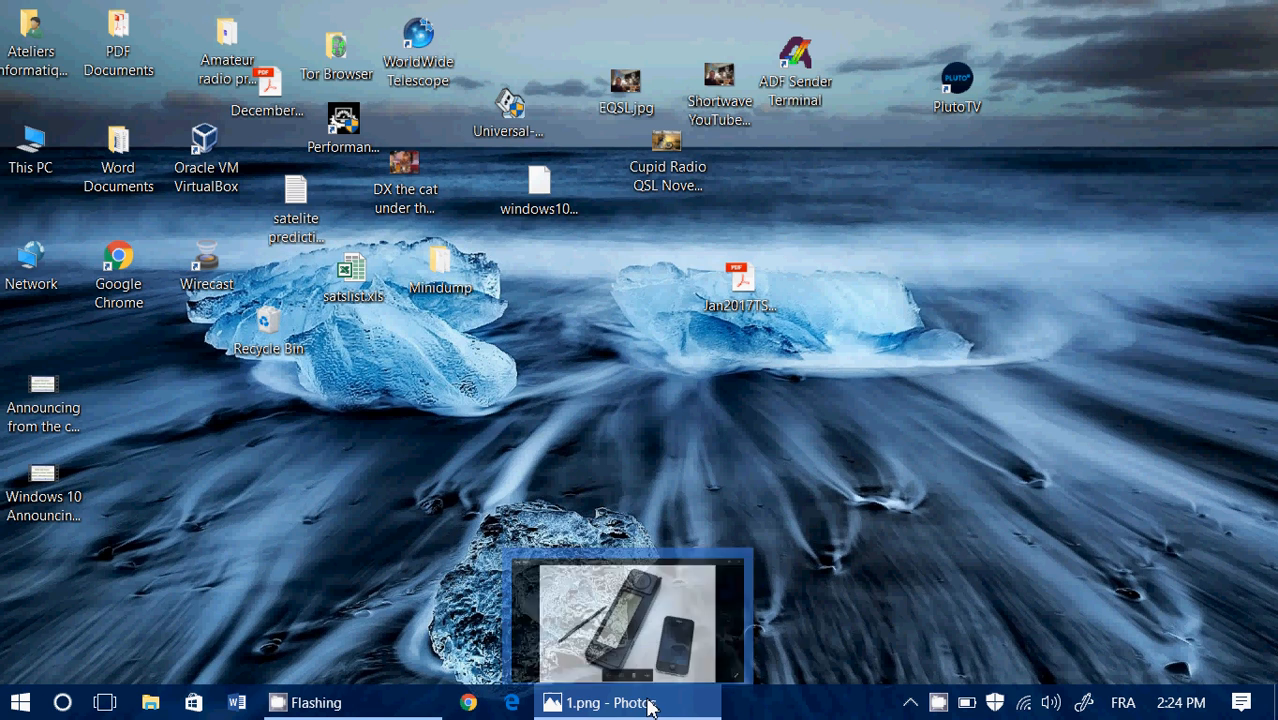
- Restore the Photos window showing 1.png, the Simon phone beside an iPhone
click(628, 702)
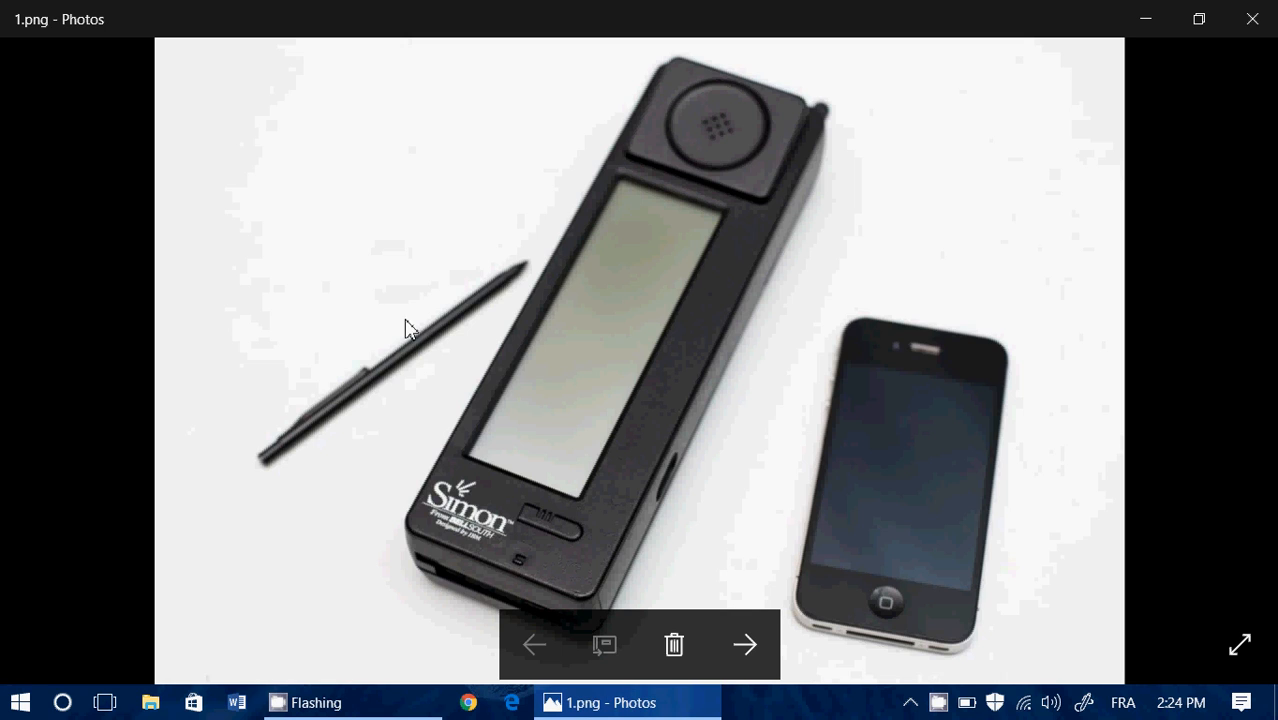
mouse_move(744, 204)
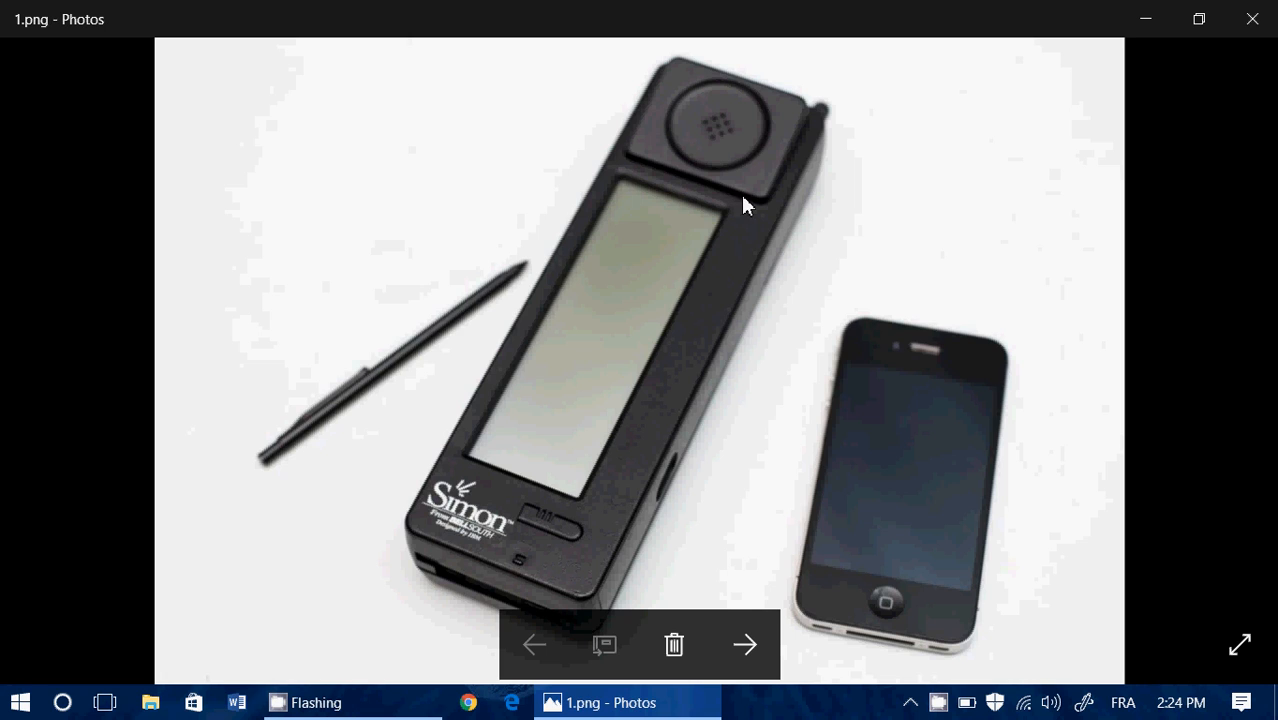
mouse_move(696, 366)
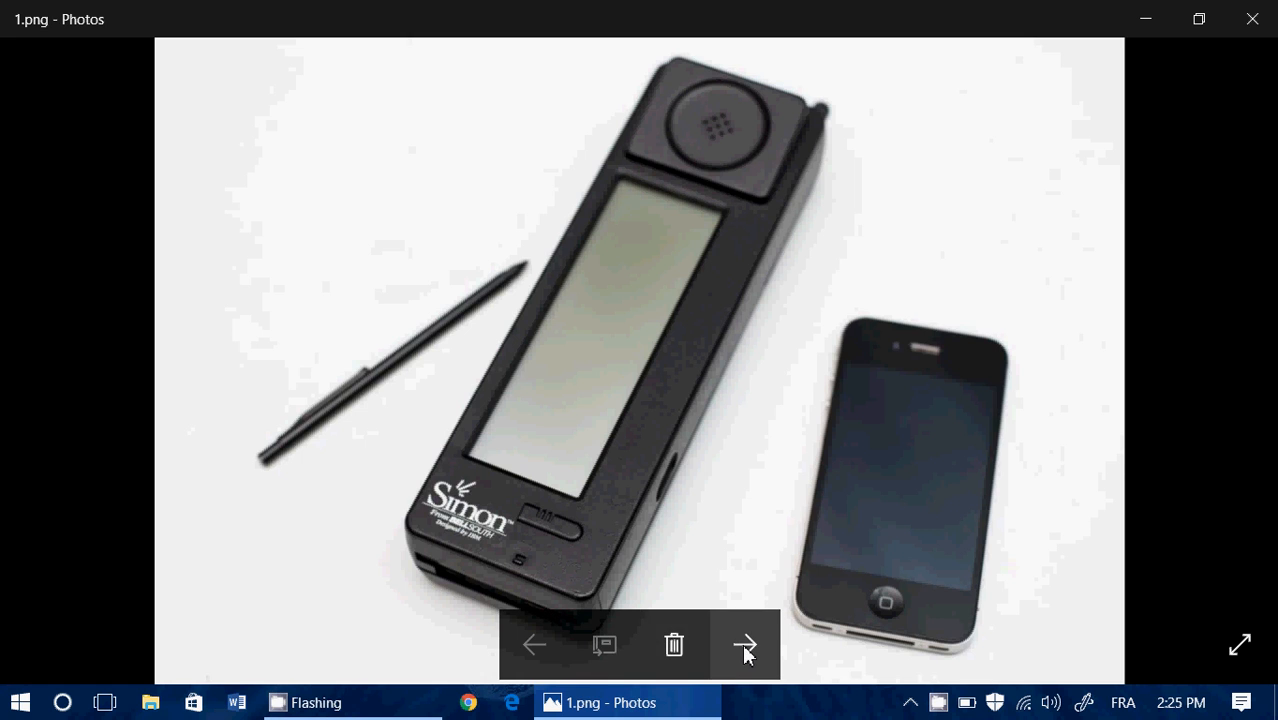
- Advance to 2.jpg, the two Nokia keyboard phones
click(744, 644)
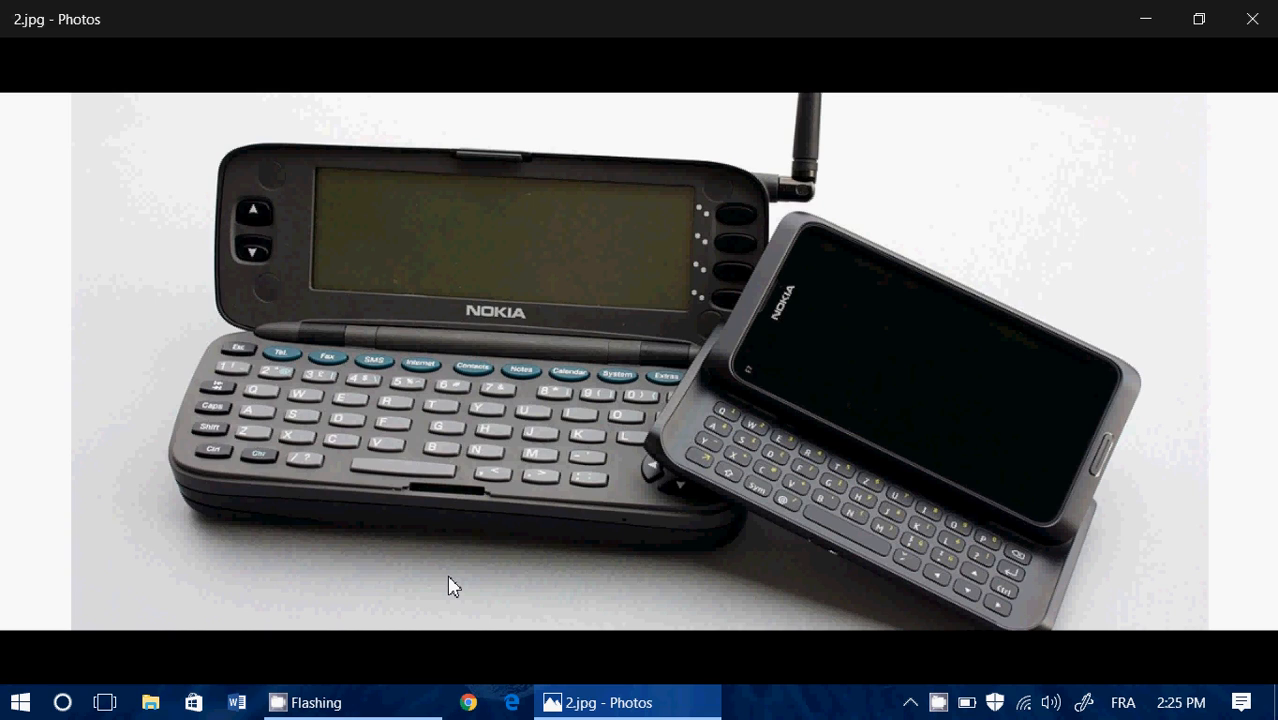
mouse_move(782, 536)
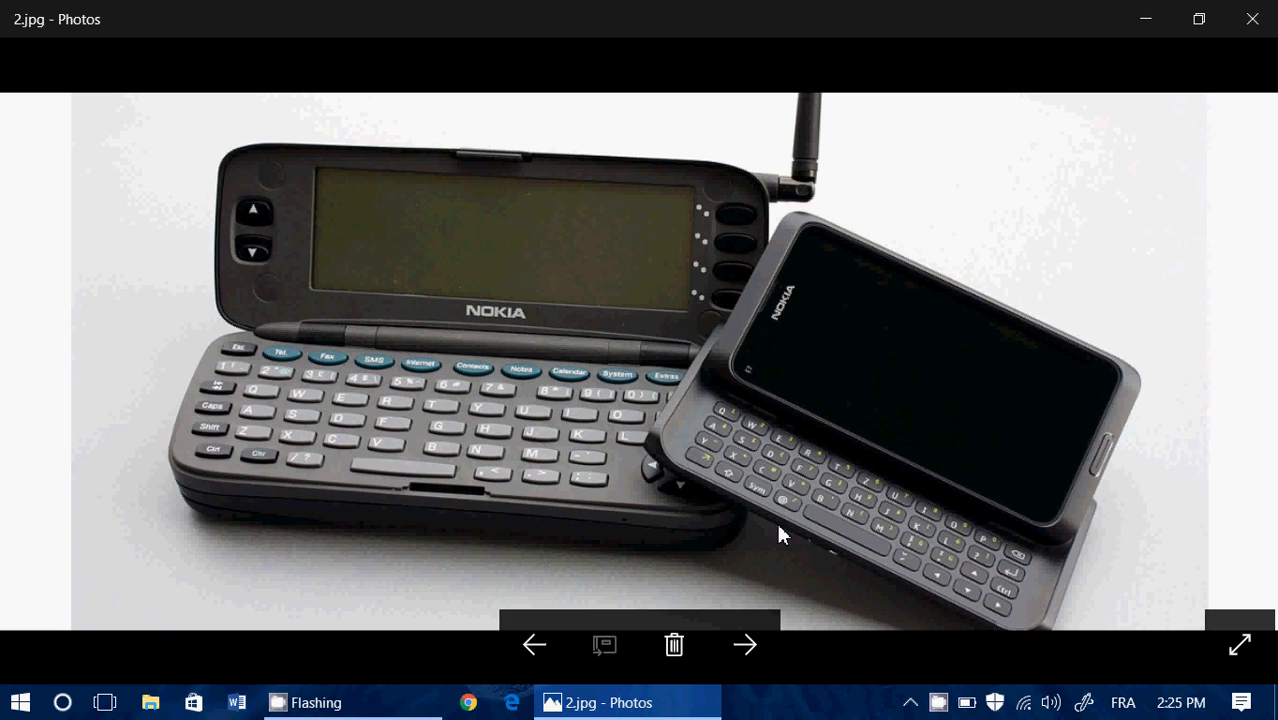
mouse_move(744, 644)
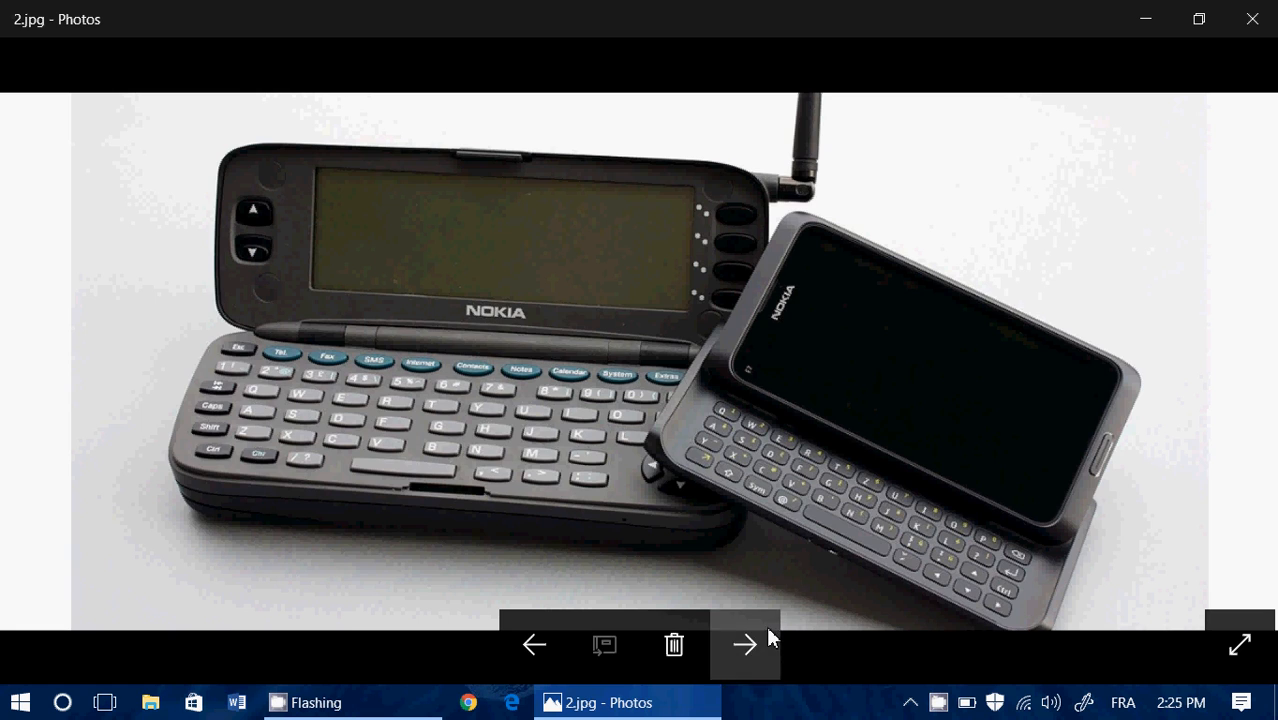
- Advance through 3.jpg (Ericsson R380) to 4.JPG, the keyboard handheld on orange cloth
click(744, 644)
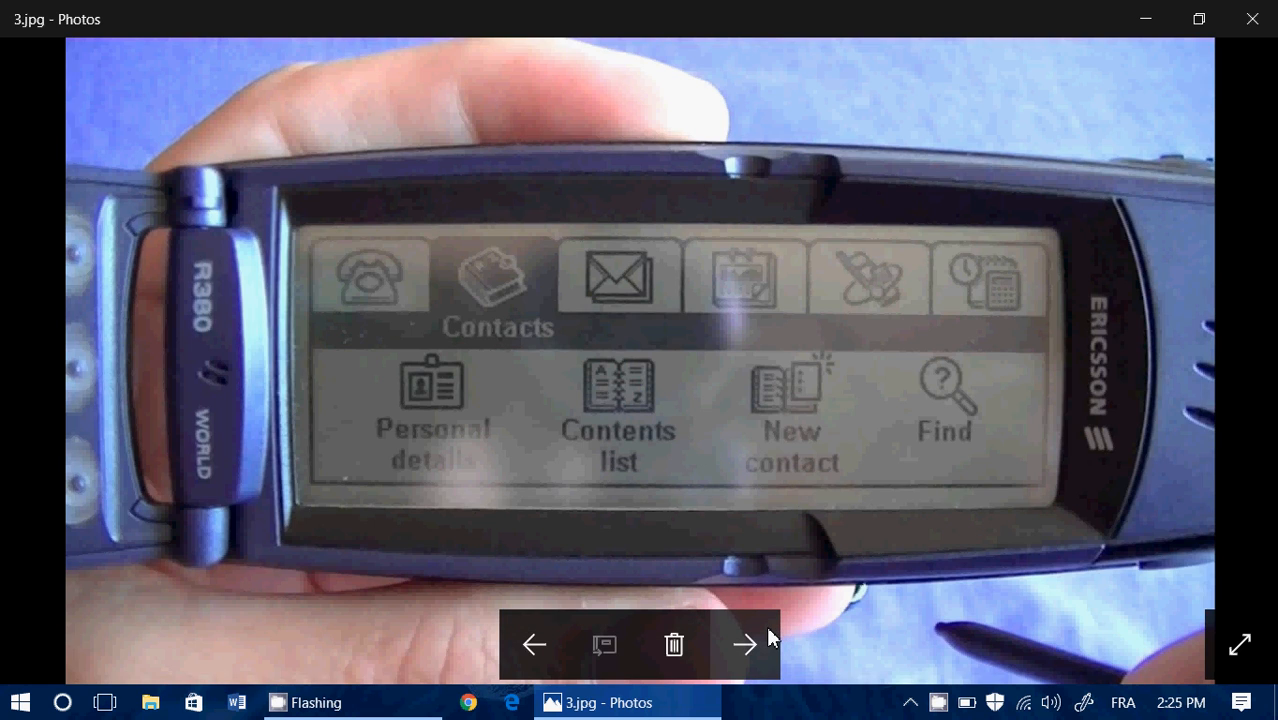
mouse_move(772, 638)
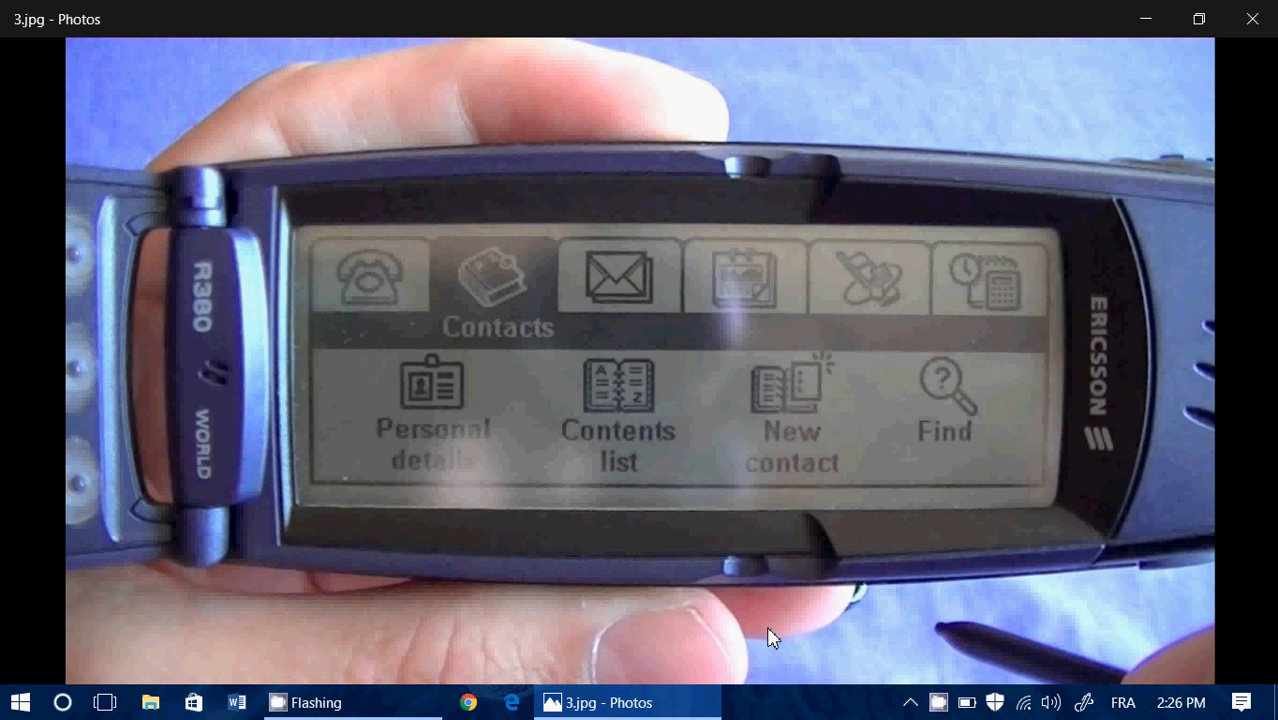
click(748, 644)
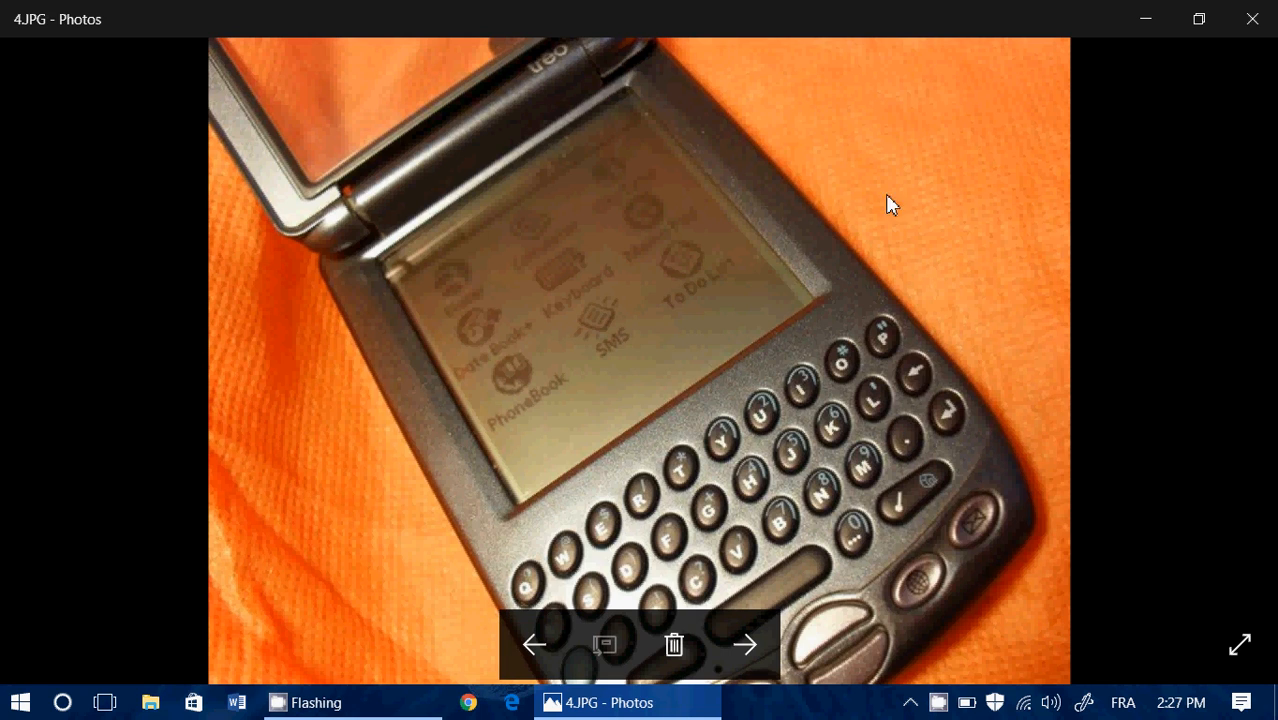
mouse_move(516, 202)
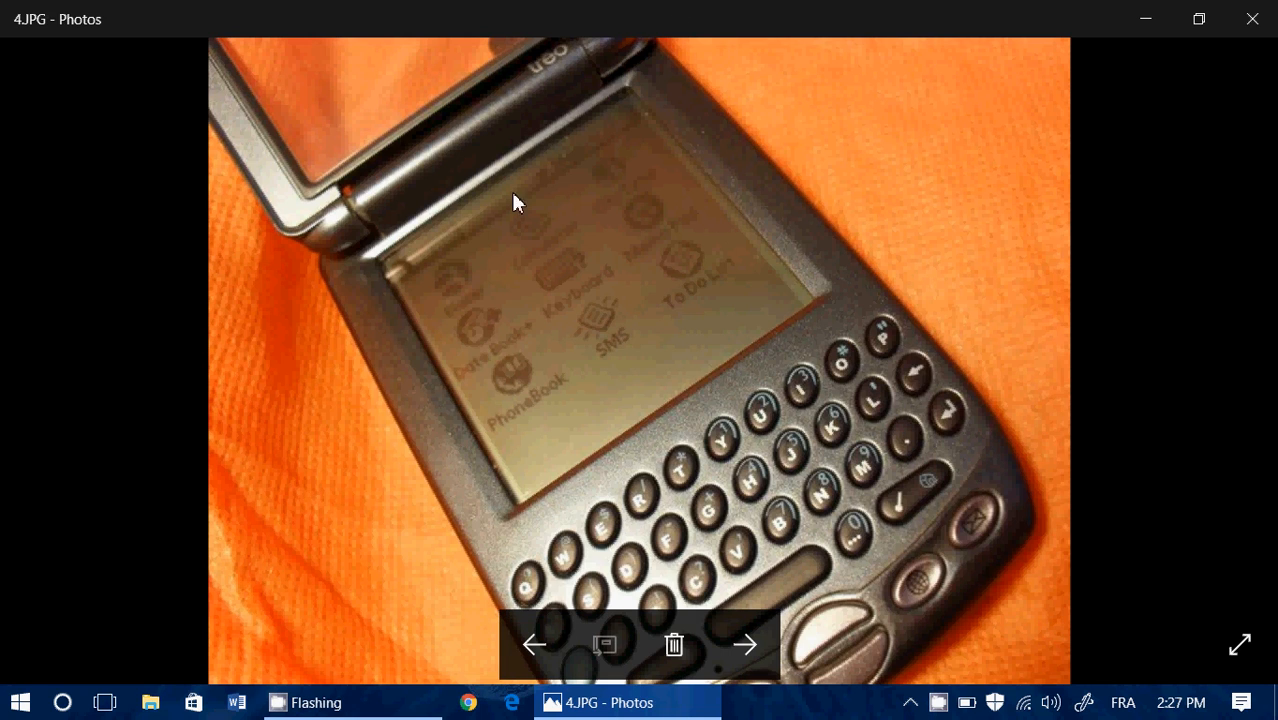
mouse_move(872, 238)
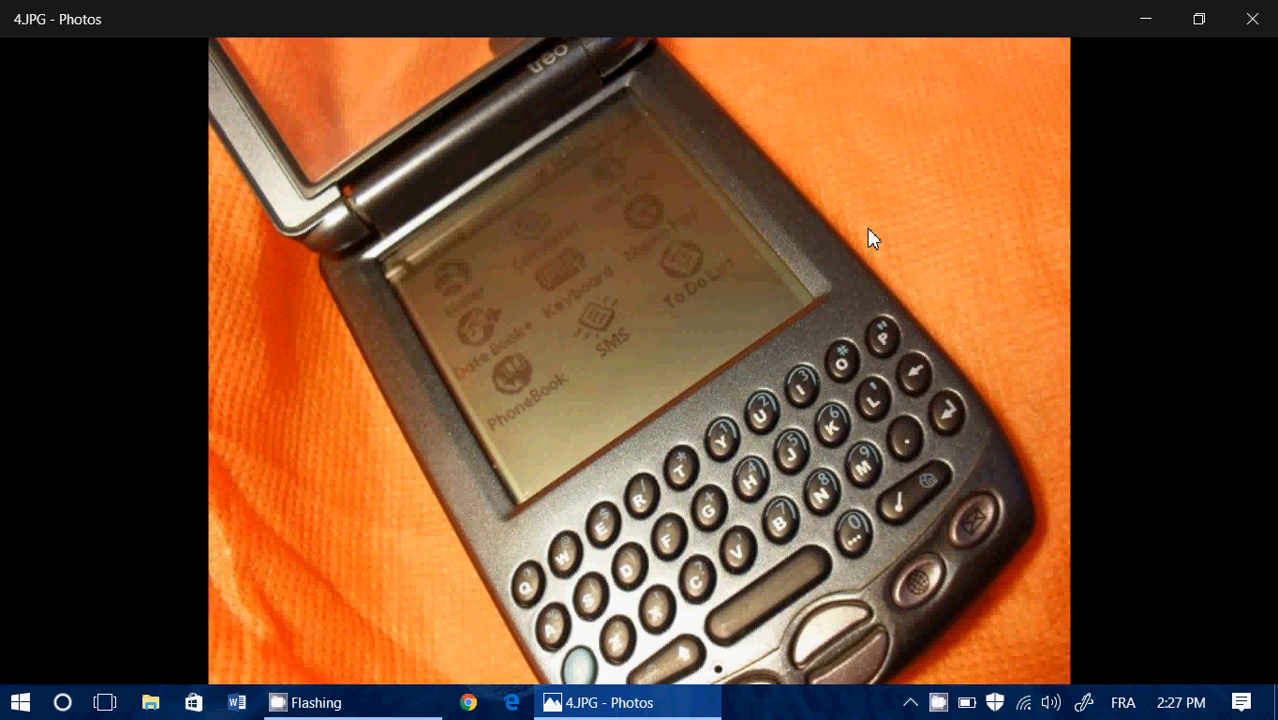
mouse_move(812, 592)
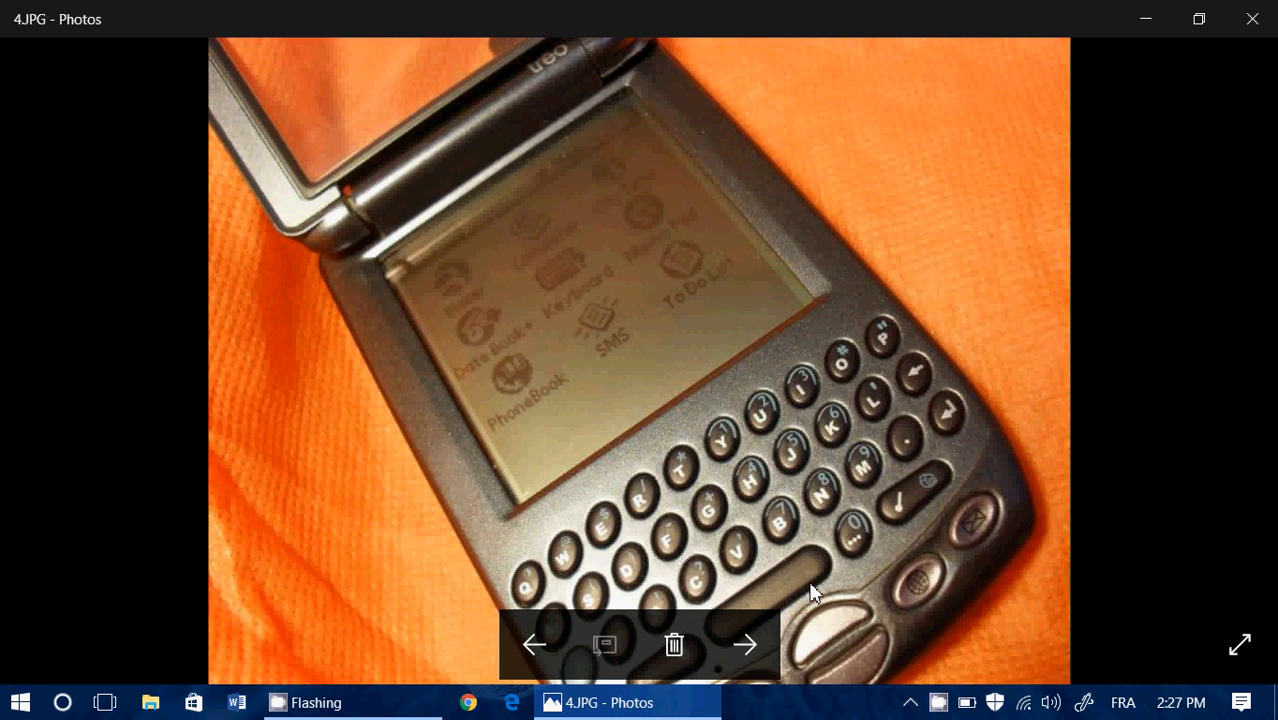
click(744, 644)
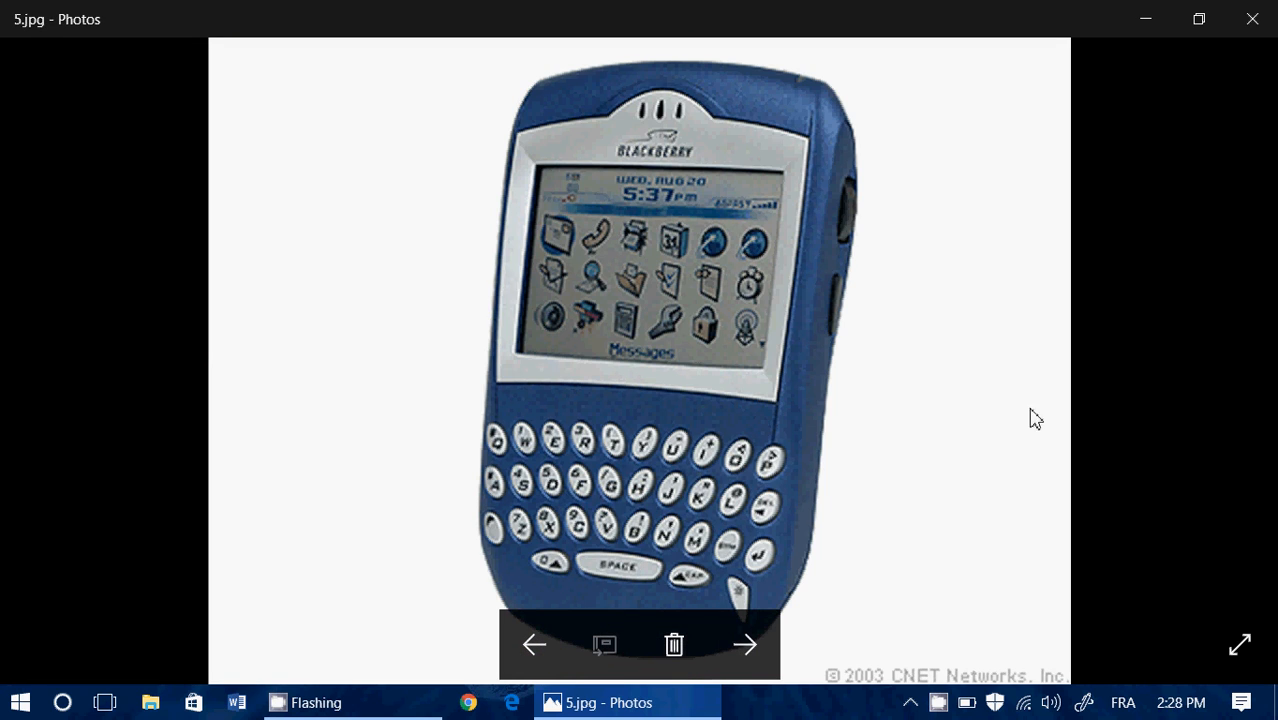
mouse_move(1088, 396)
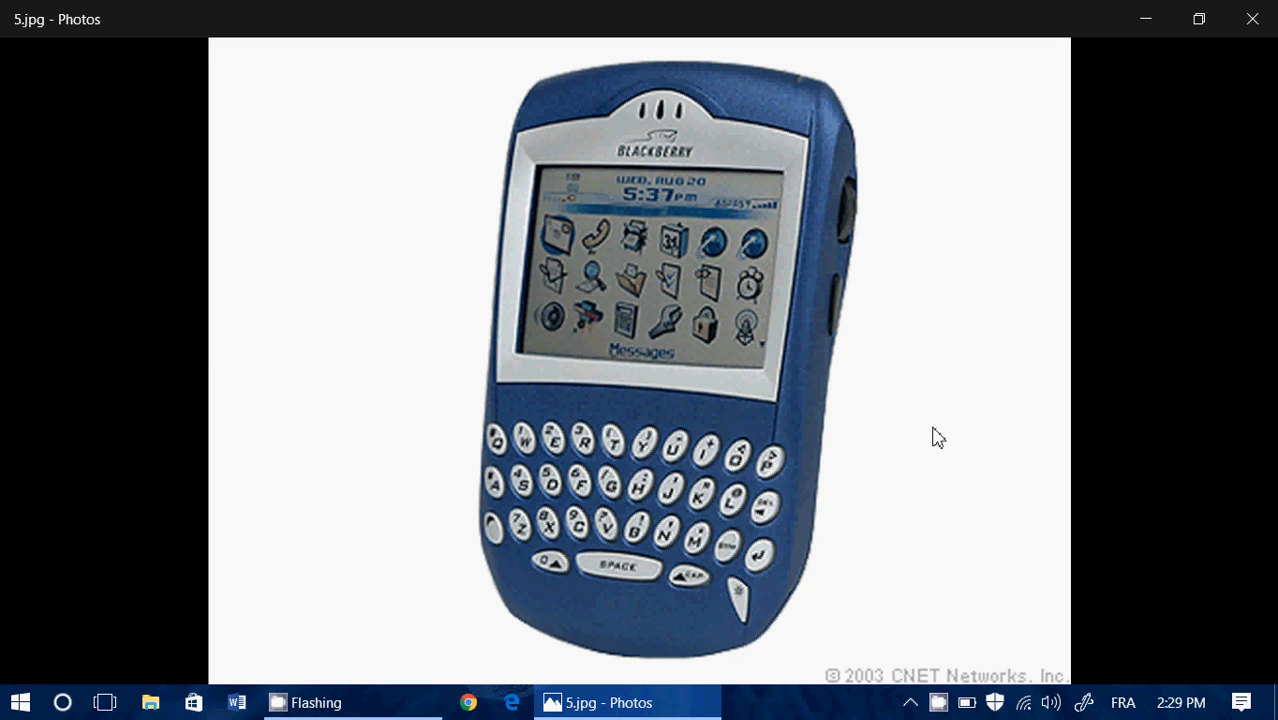
mouse_move(756, 544)
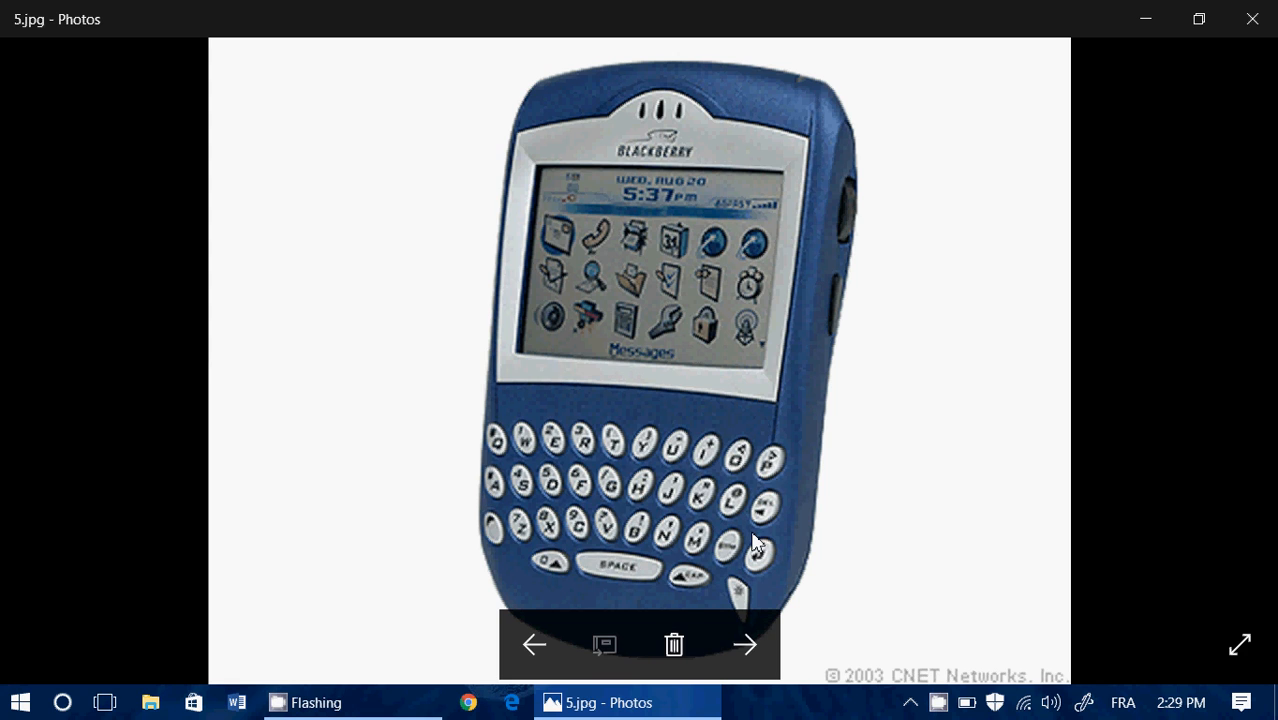
- Advance to 6.jpg, the two HP iPAQ T-Mobile handhelds
click(744, 644)
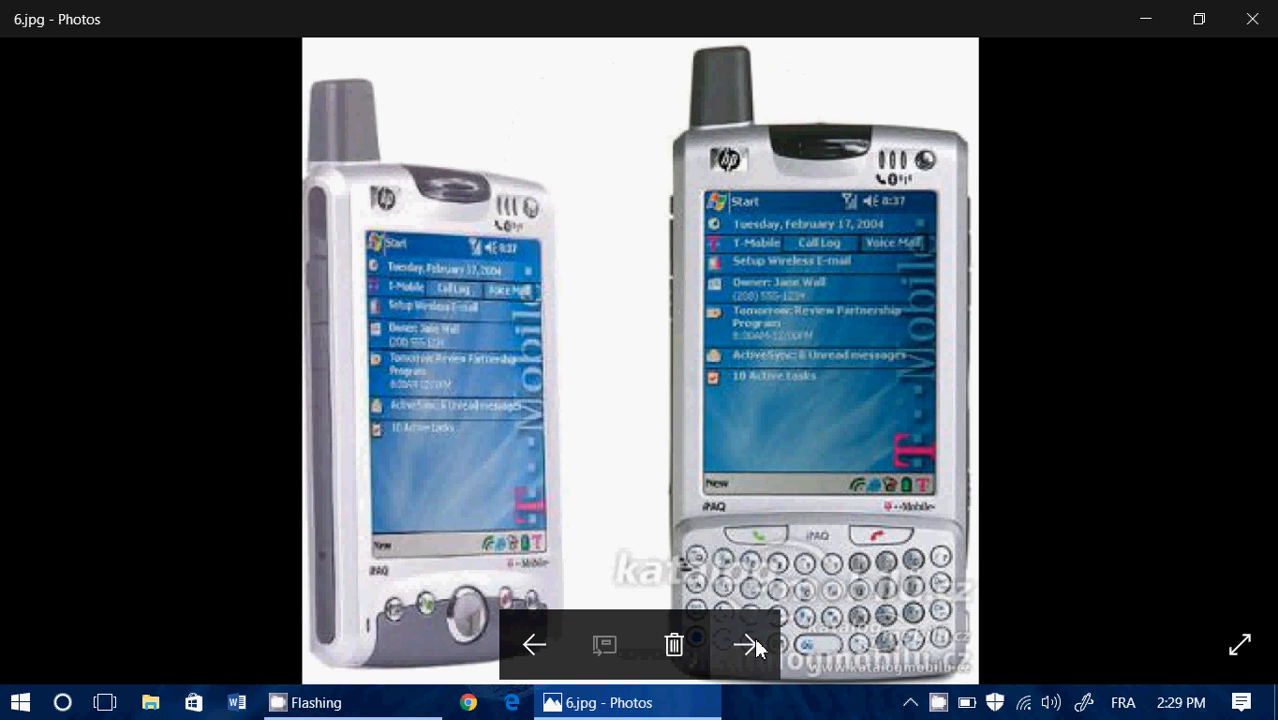
mouse_move(1164, 340)
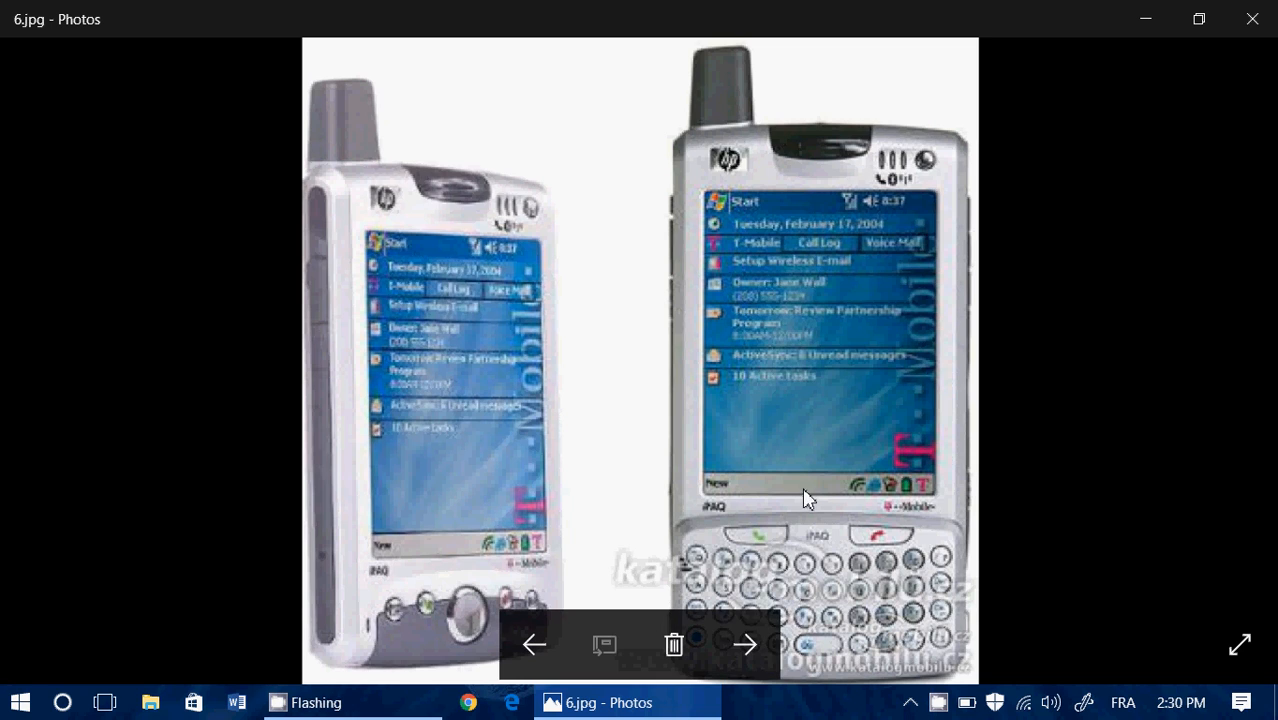
mouse_move(746, 646)
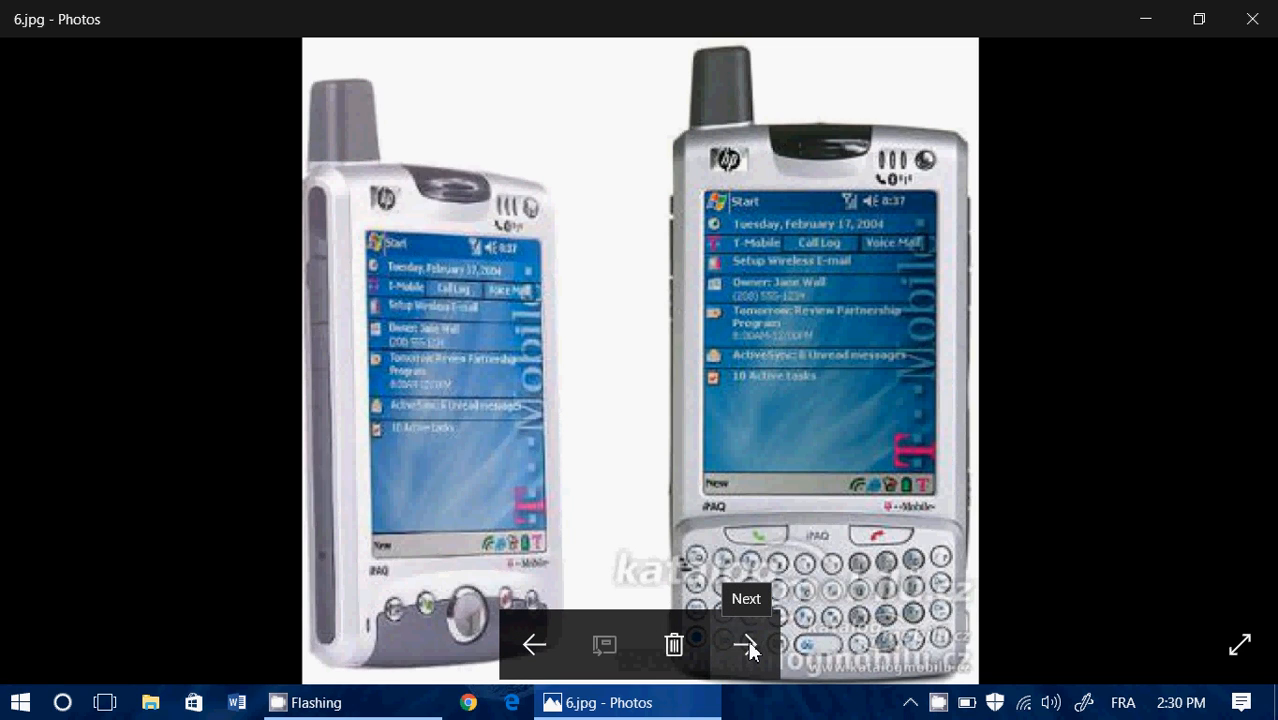
- Advance to 7.jpg, the Apple 'Introducing iPhone' promo image
click(746, 644)
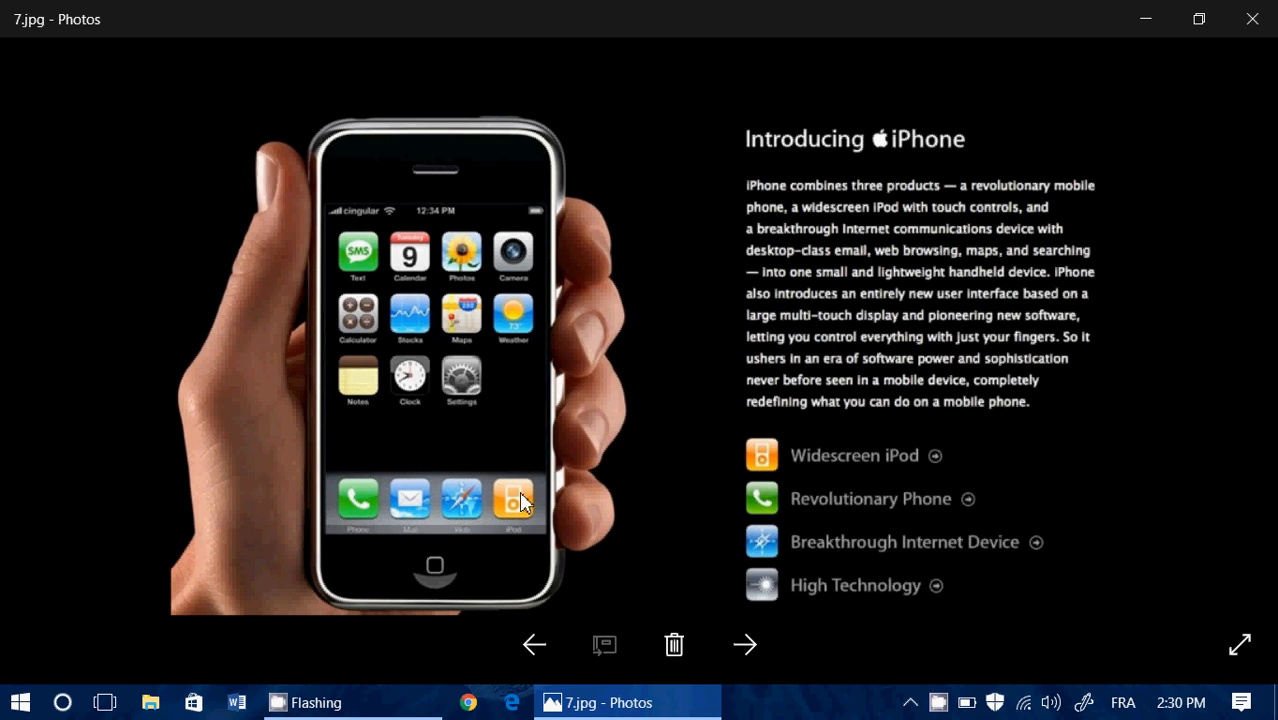
mouse_move(650, 572)
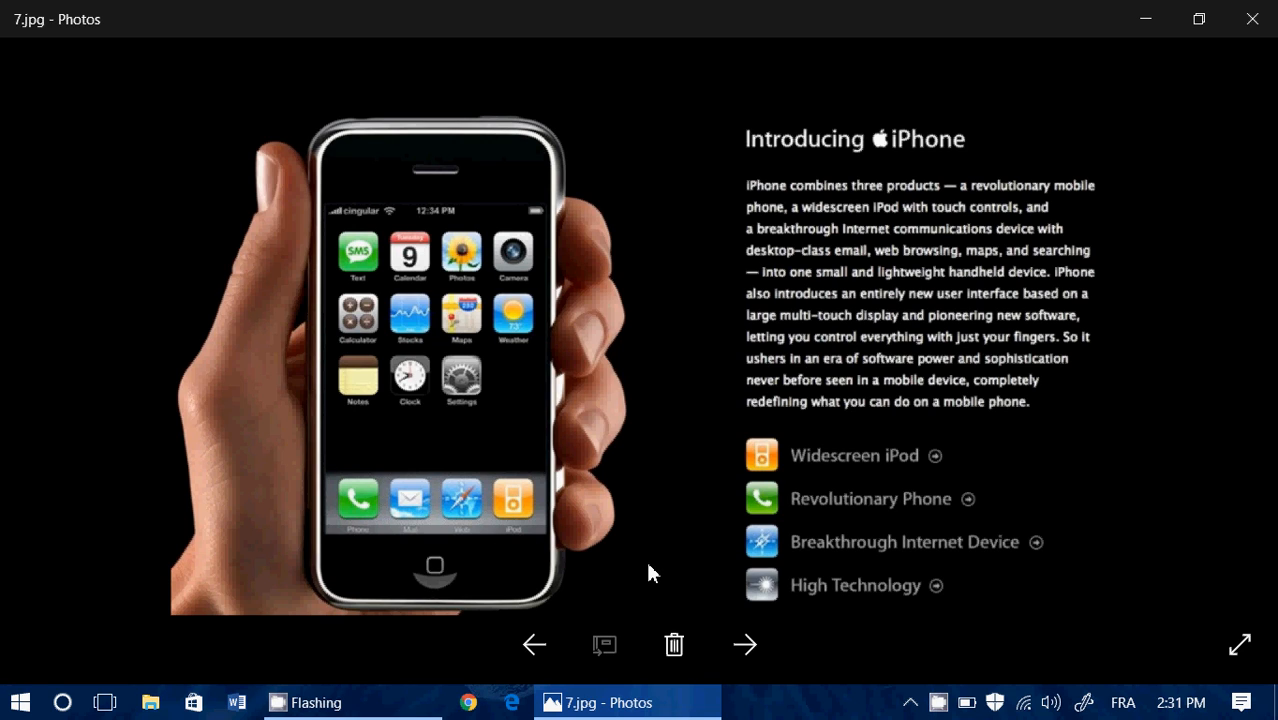
mouse_move(744, 644)
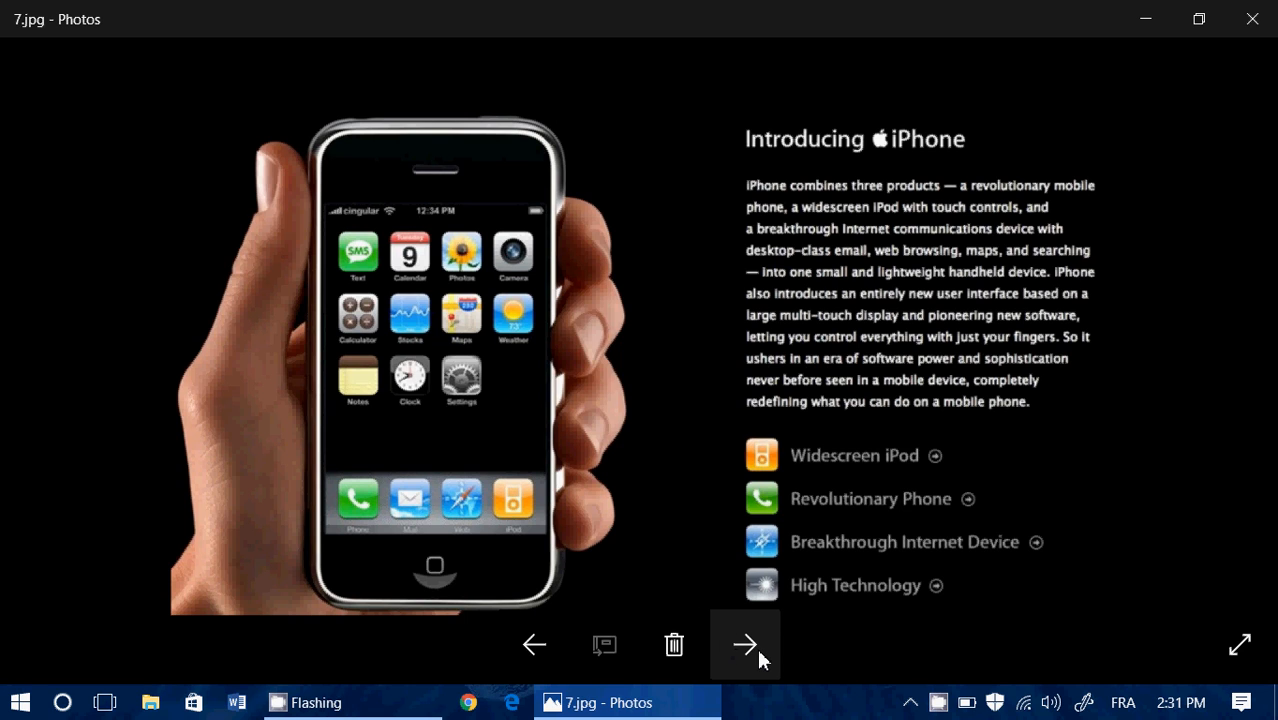
mouse_move(744, 644)
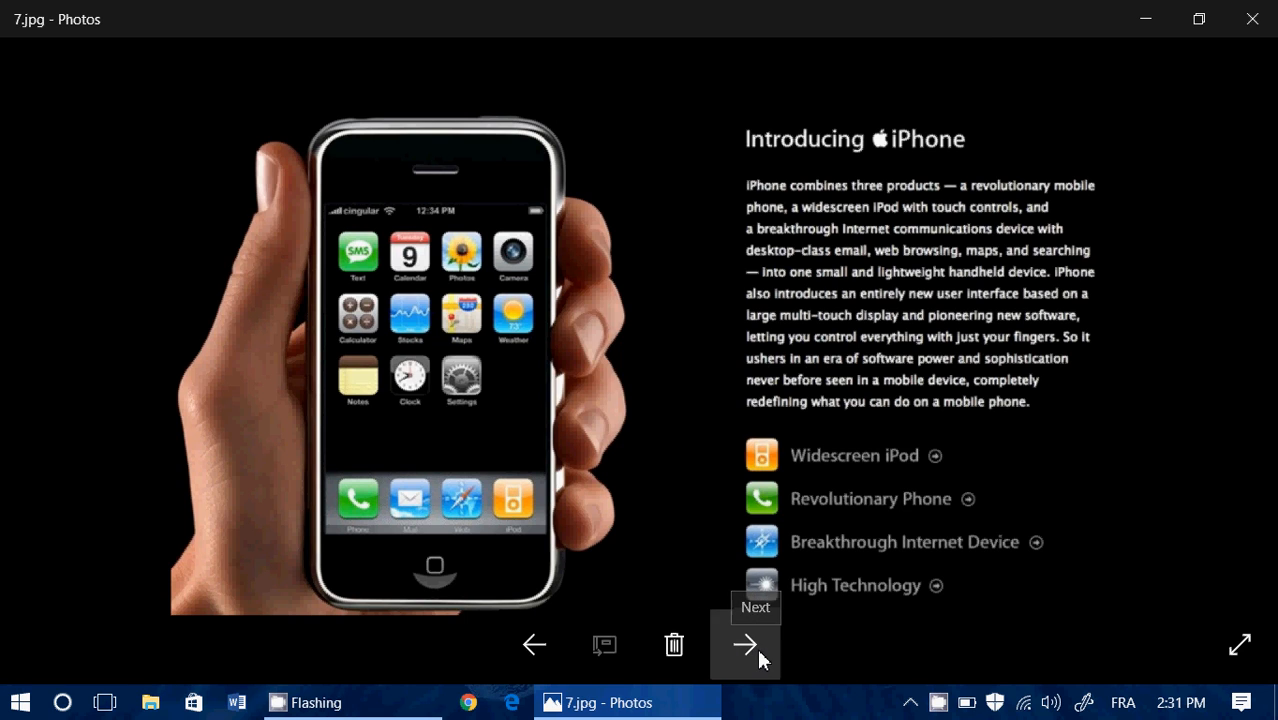
- Advance to 8.jpg, the HTC Dream, and bring up the CamStudio recorder window
click(744, 644)
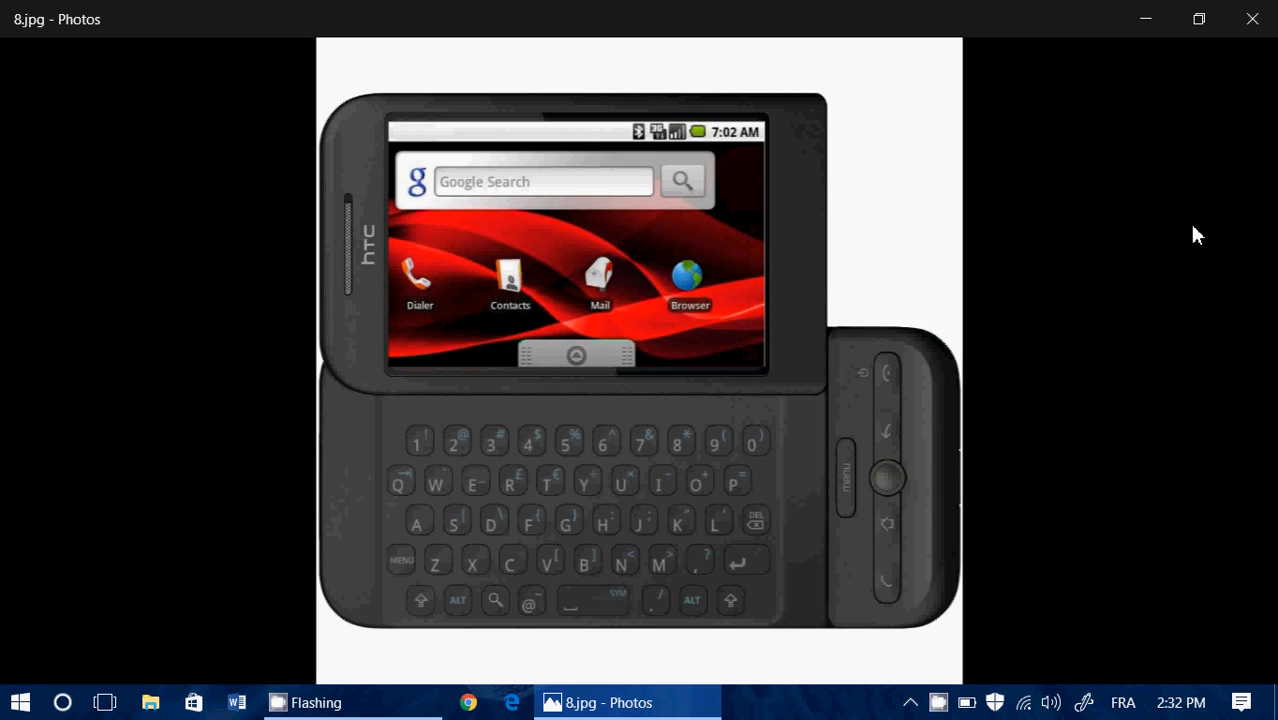
mouse_move(1080, 566)
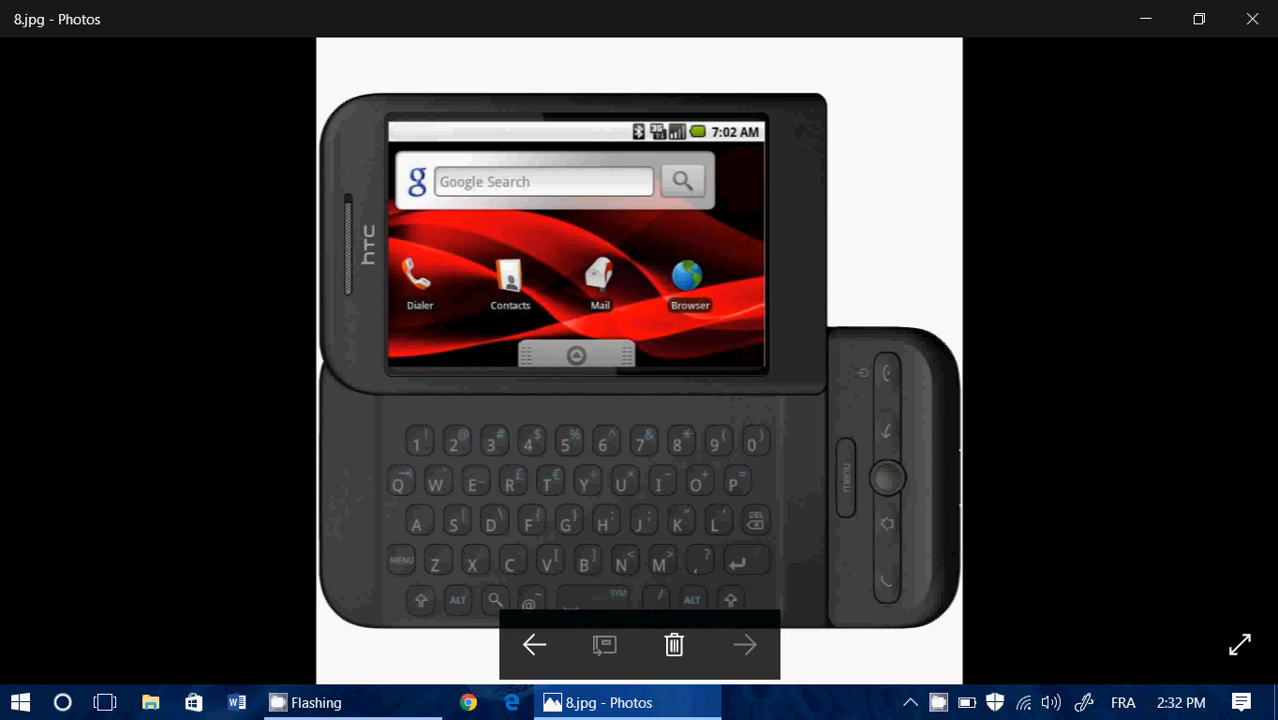
click(938, 702)
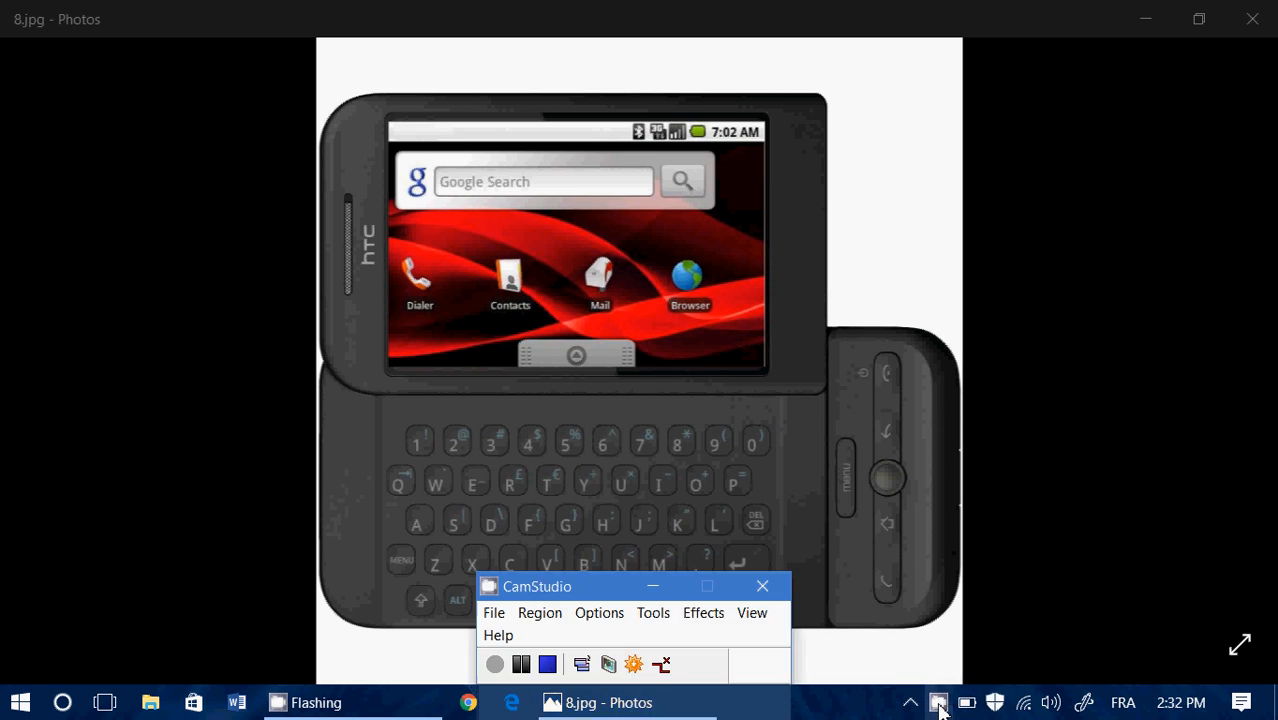